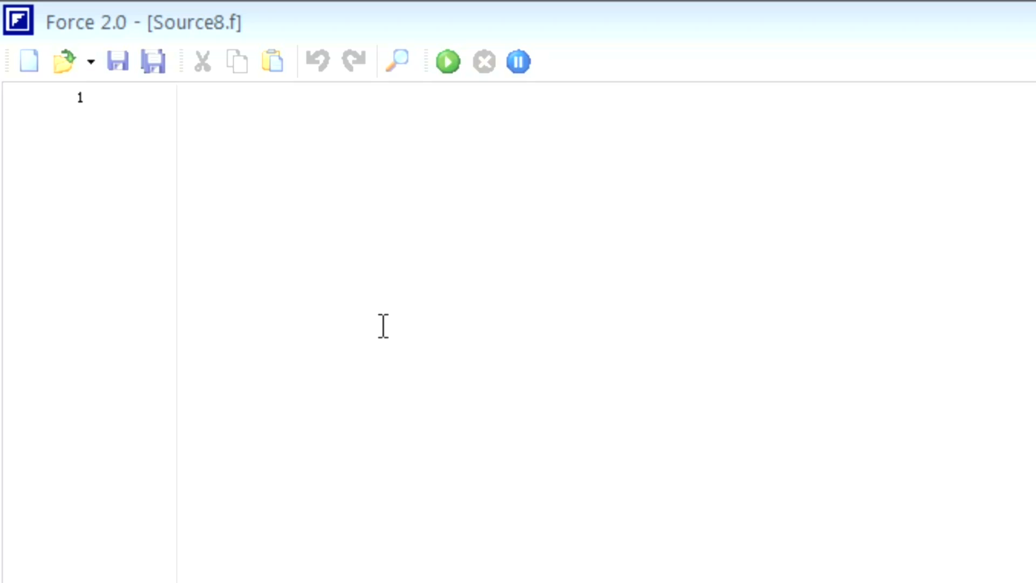
pyautogui.moveTo(315, 278)
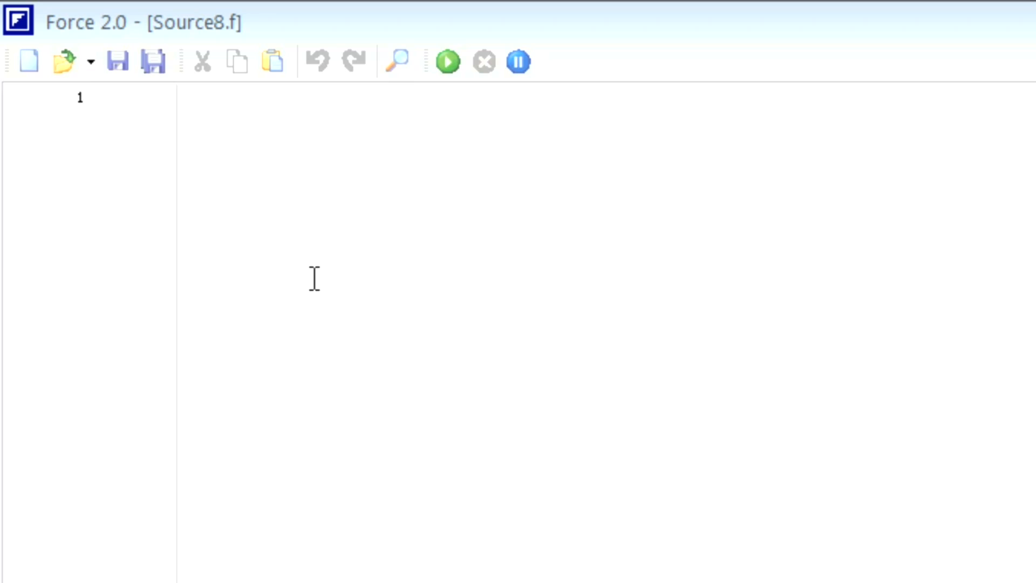
pyautogui.moveTo(206, 116)
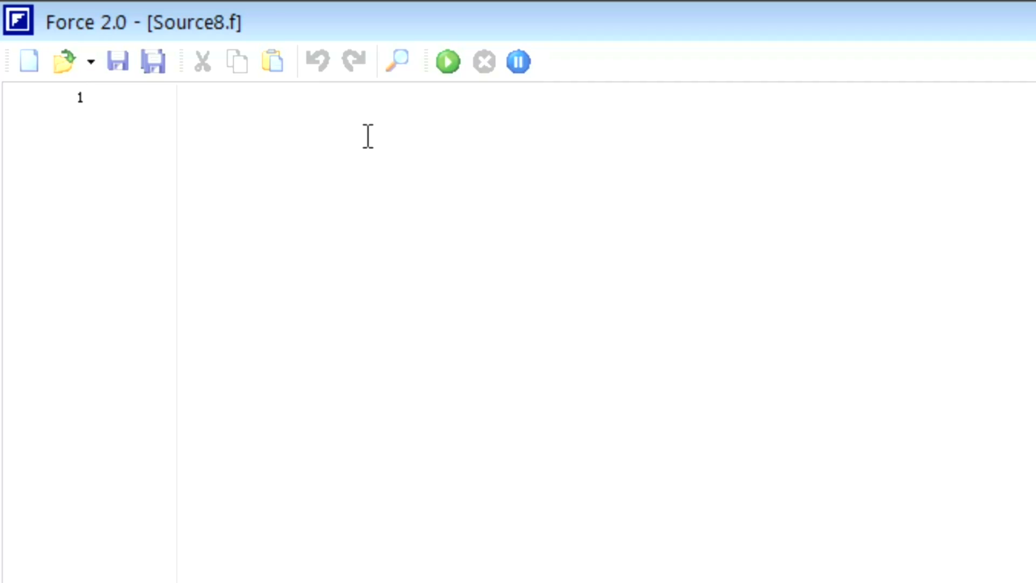
# - Declare INTEGER A(5) and initialize it with DATA A /1,2,3,4,5/
pyautogui.click(189, 98)
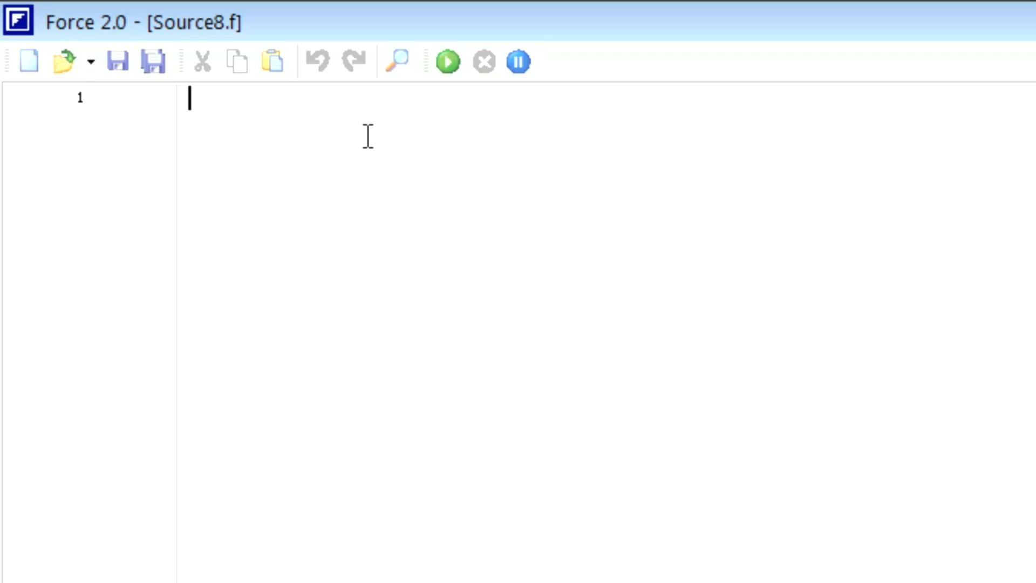
pyautogui.moveTo(366, 135)
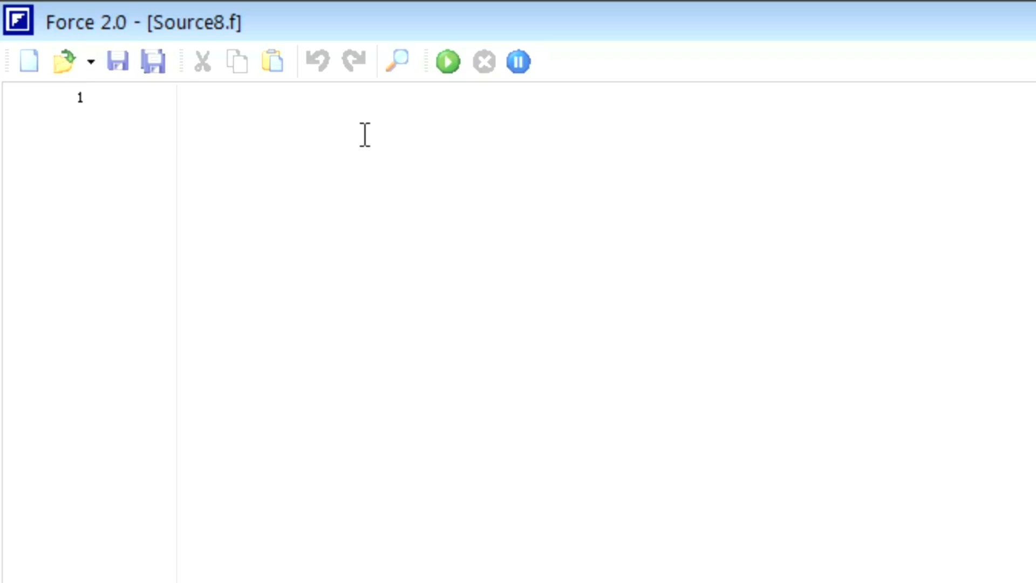
pyautogui.write('INT')
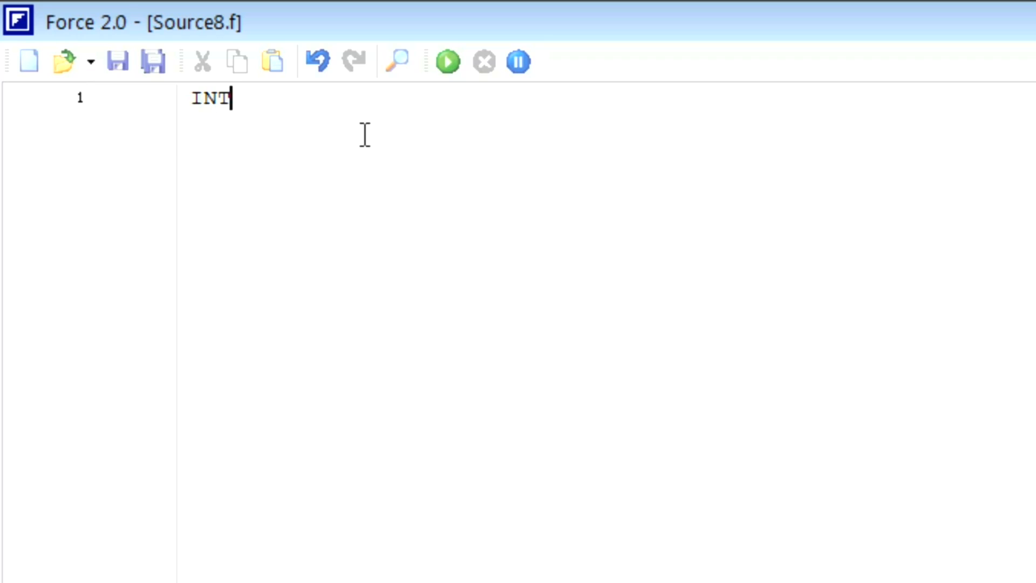
pyautogui.write('EGER')
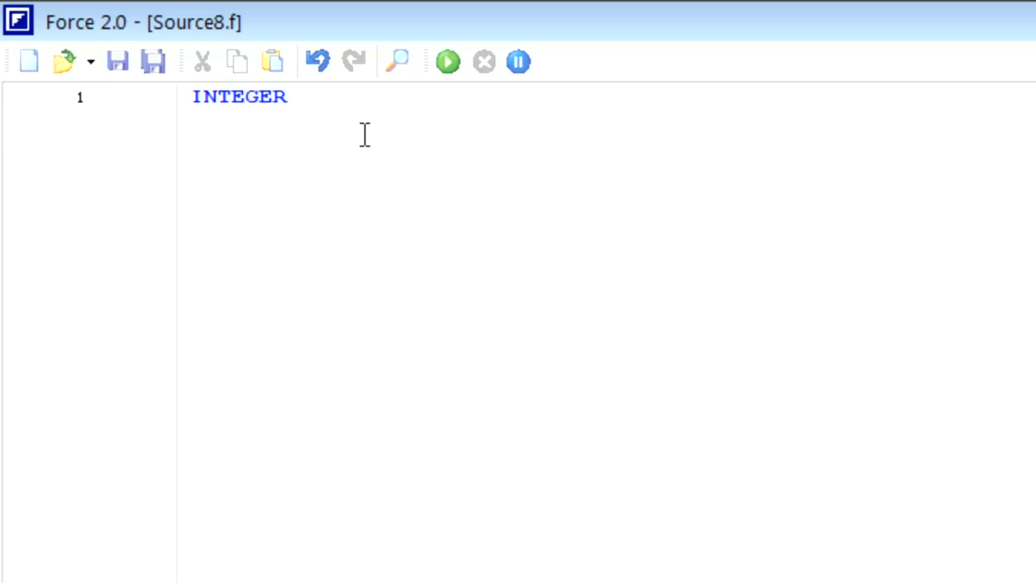
pyautogui.write('A')
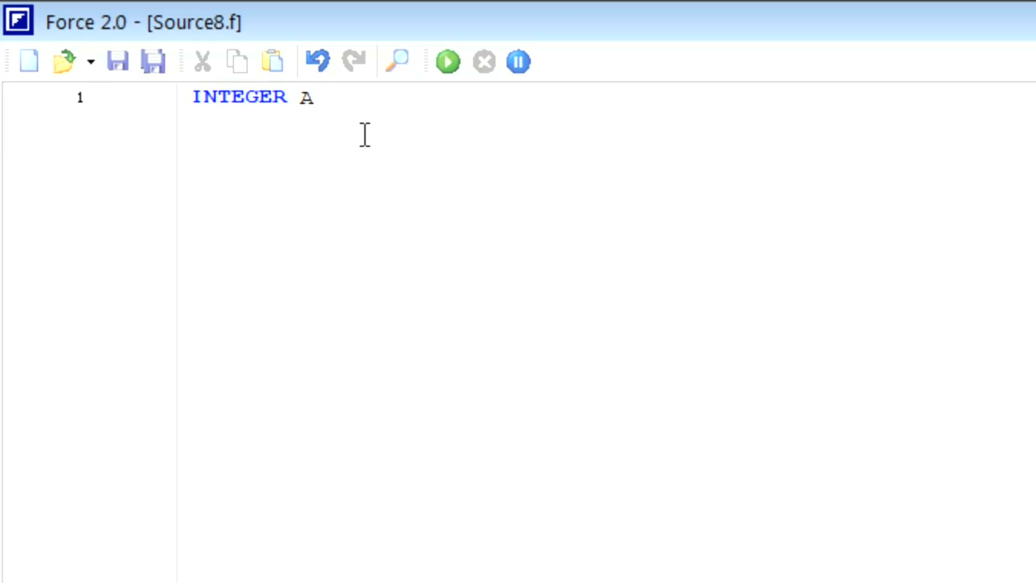
pyautogui.write('(5')
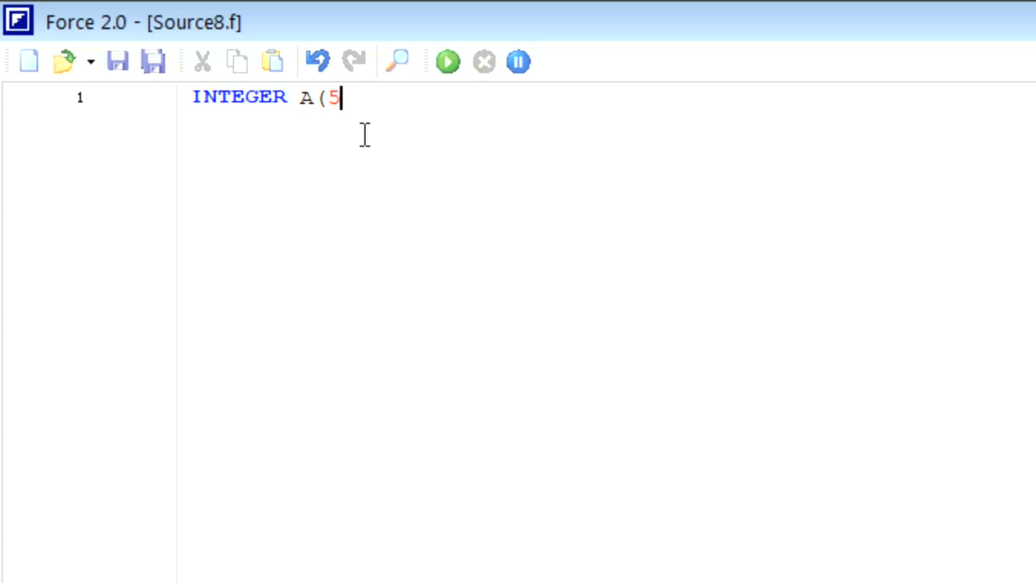
pyautogui.write(')')
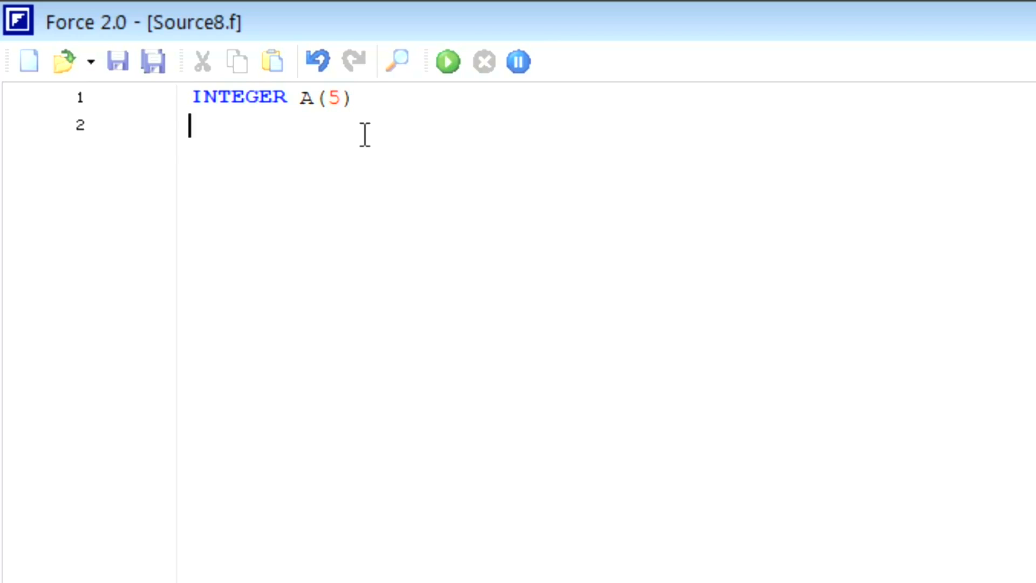
pyautogui.write('DA')
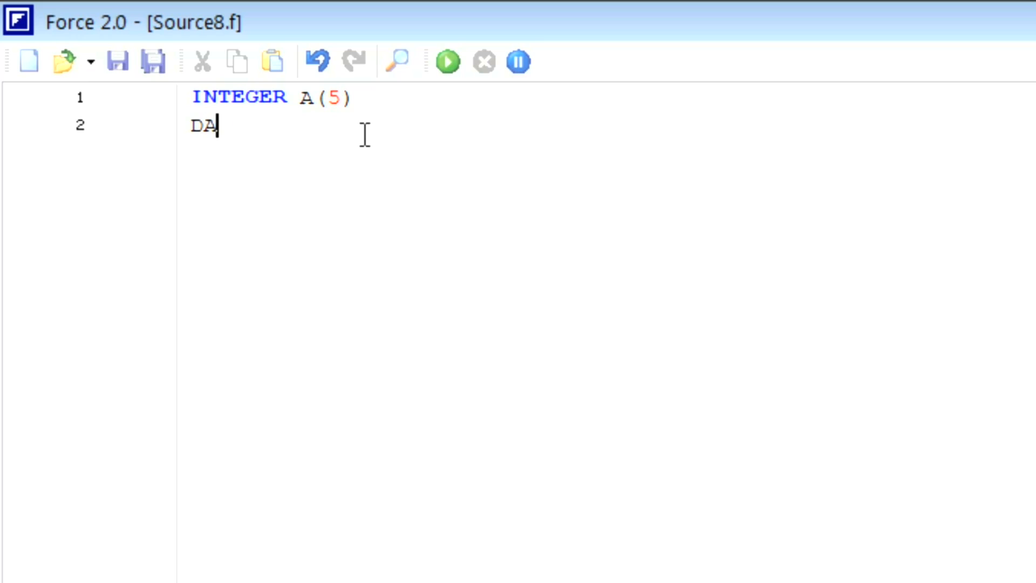
pyautogui.write('TA A')
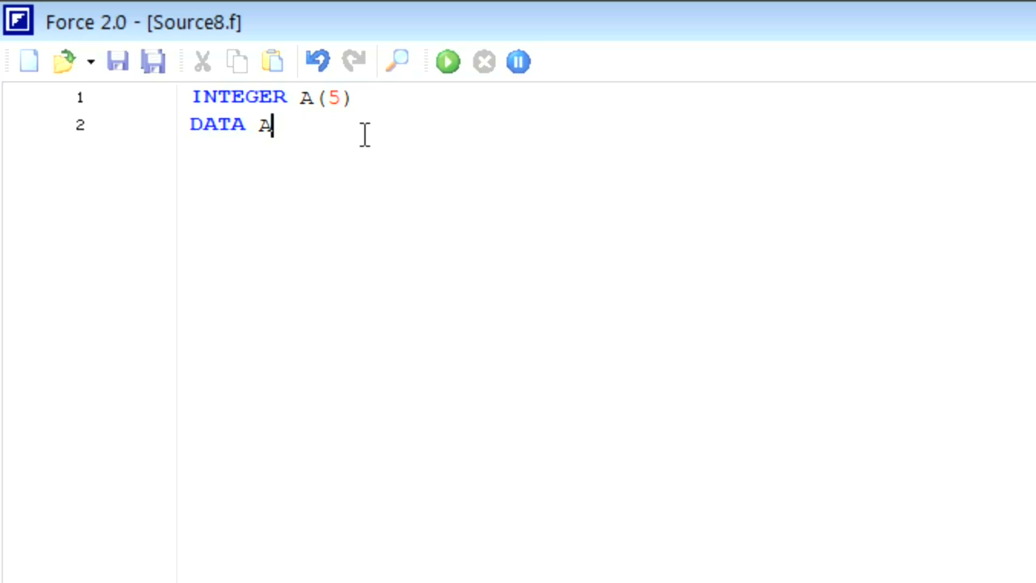
pyautogui.write('/1')
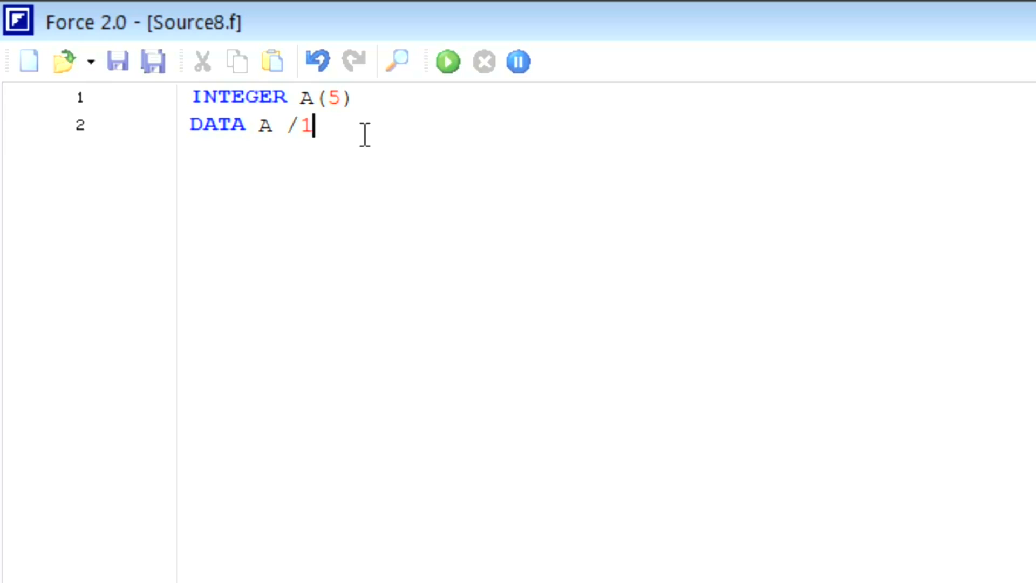
pyautogui.write(',2,3')
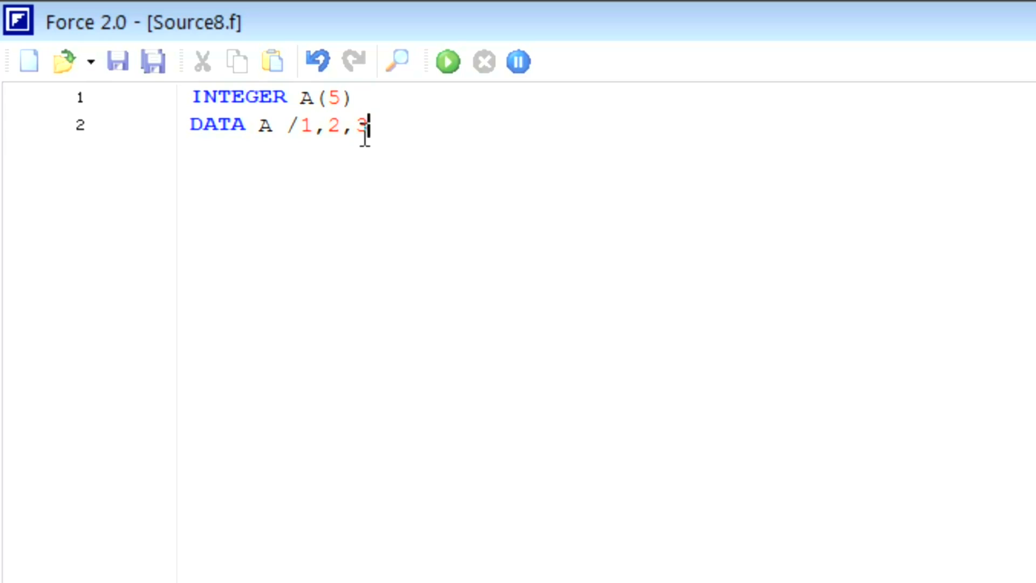
pyautogui.write(',4,5')
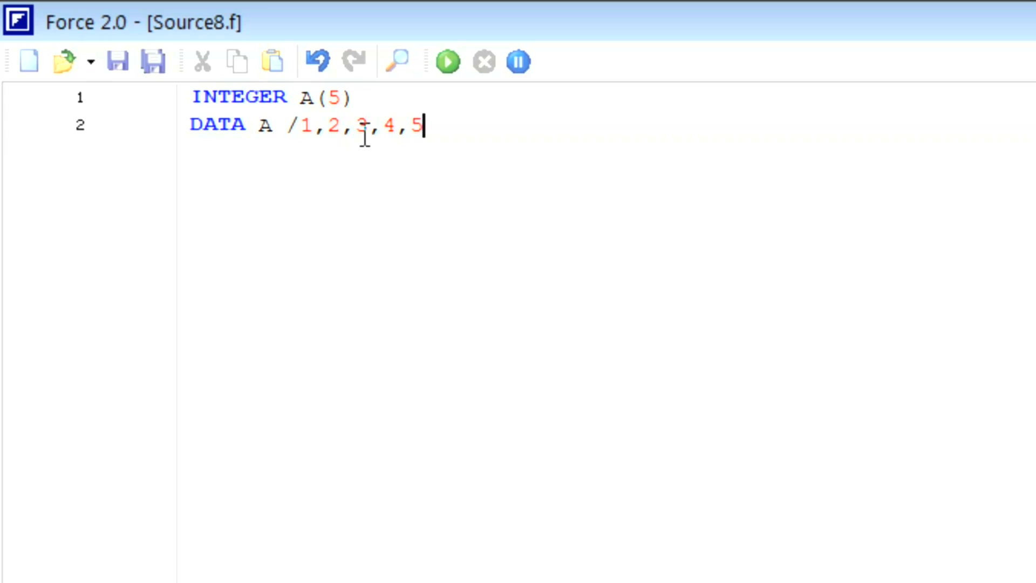
pyautogui.write('/')
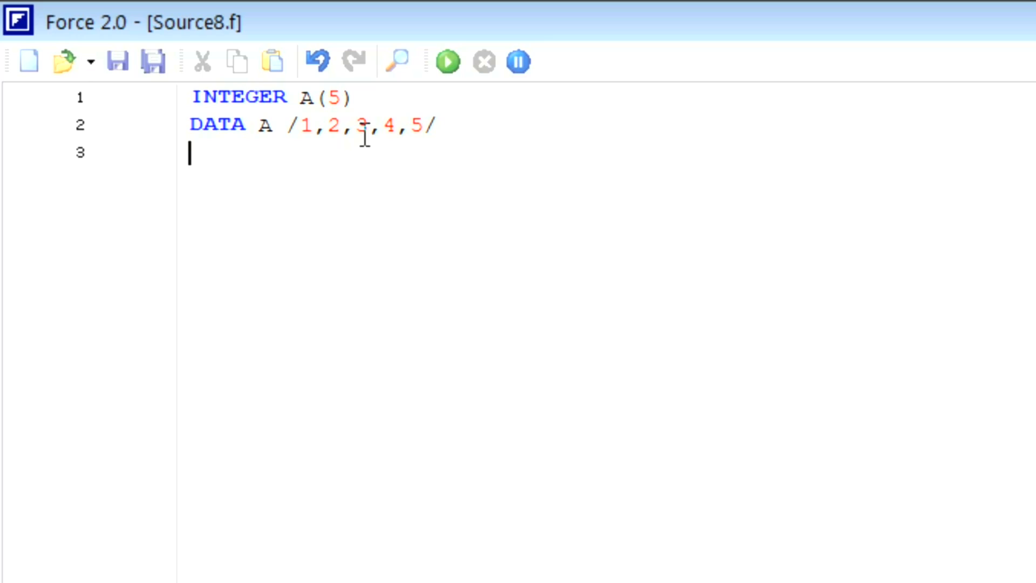
# - Add the lines PRINT*,(A(I),I=1,5), READ*, and STOP
pyautogui.write('PRINT')
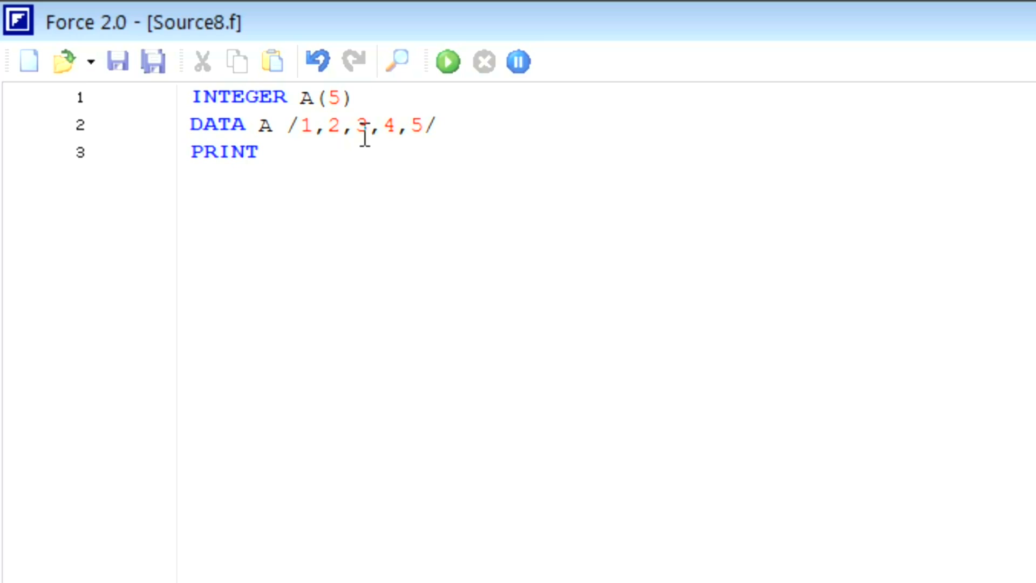
pyautogui.write('*,')
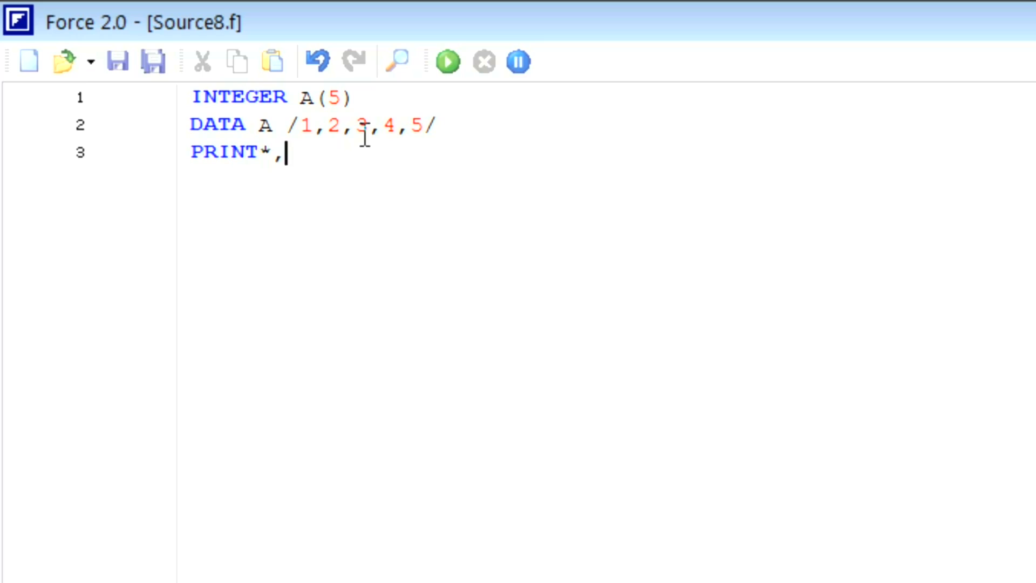
pyautogui.write('()')
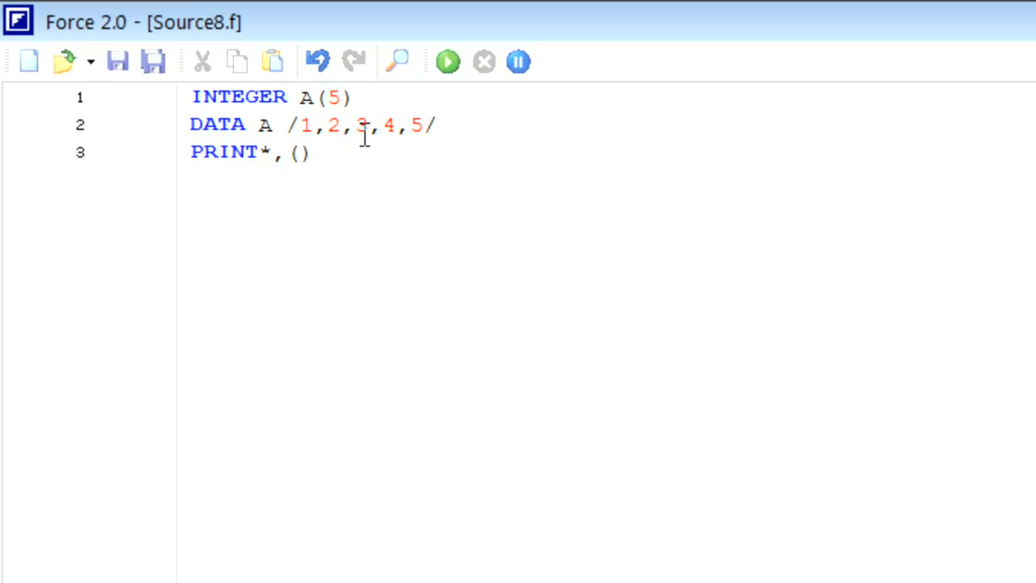
pyautogui.write('A(')
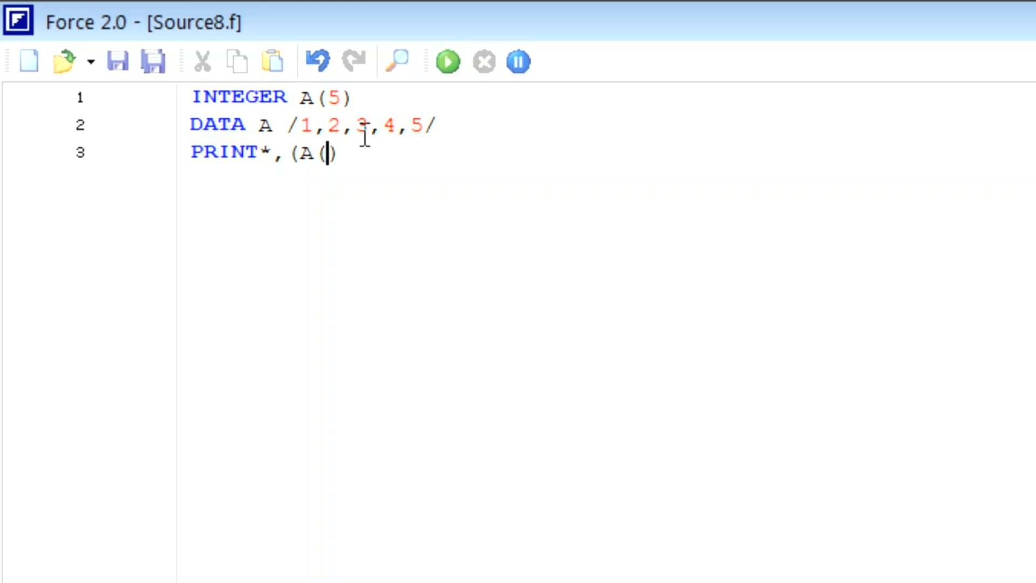
pyautogui.write('I)')
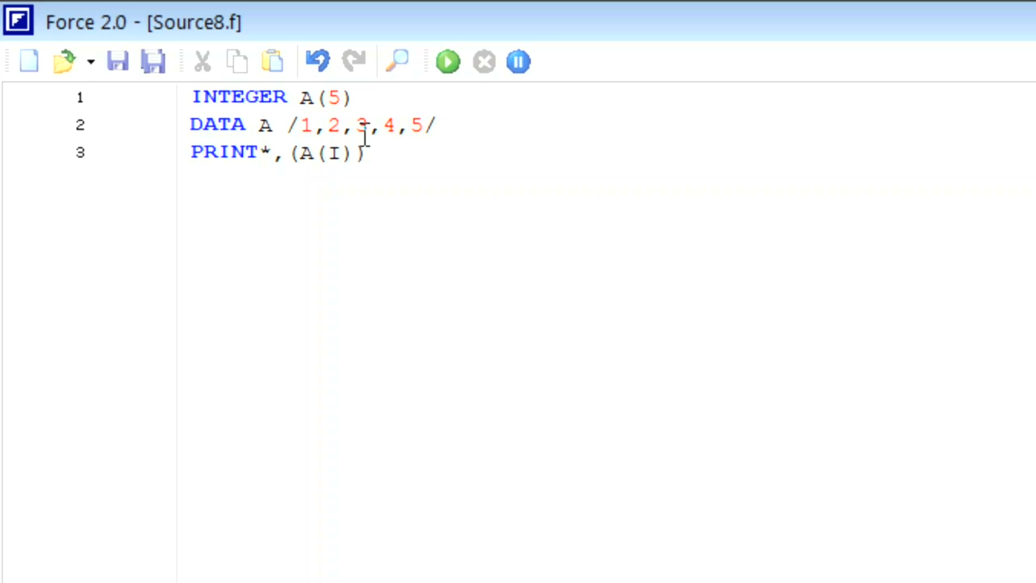
pyautogui.write(',I=')
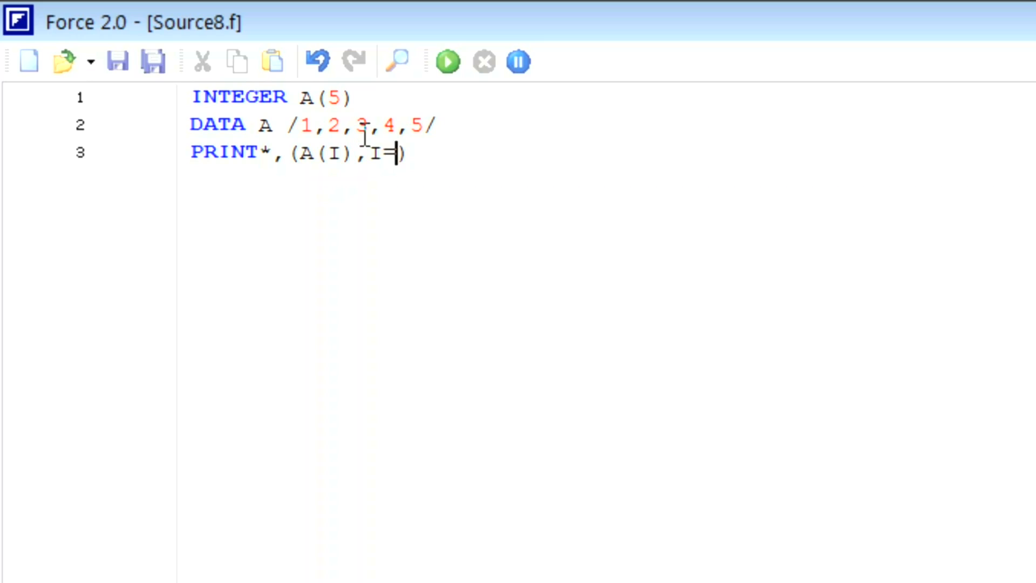
pyautogui.write('1,5')
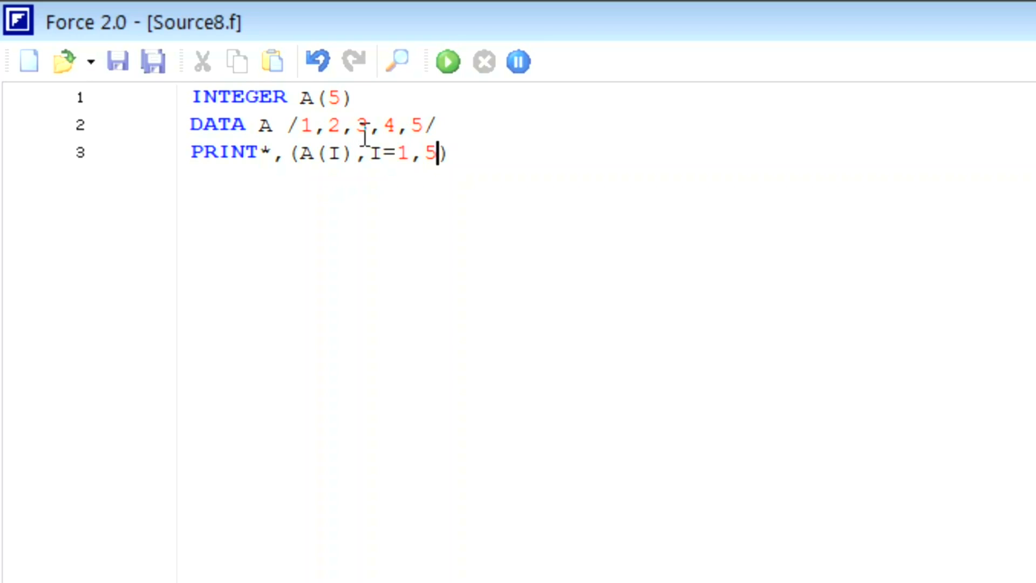
pyautogui.press('Enter')
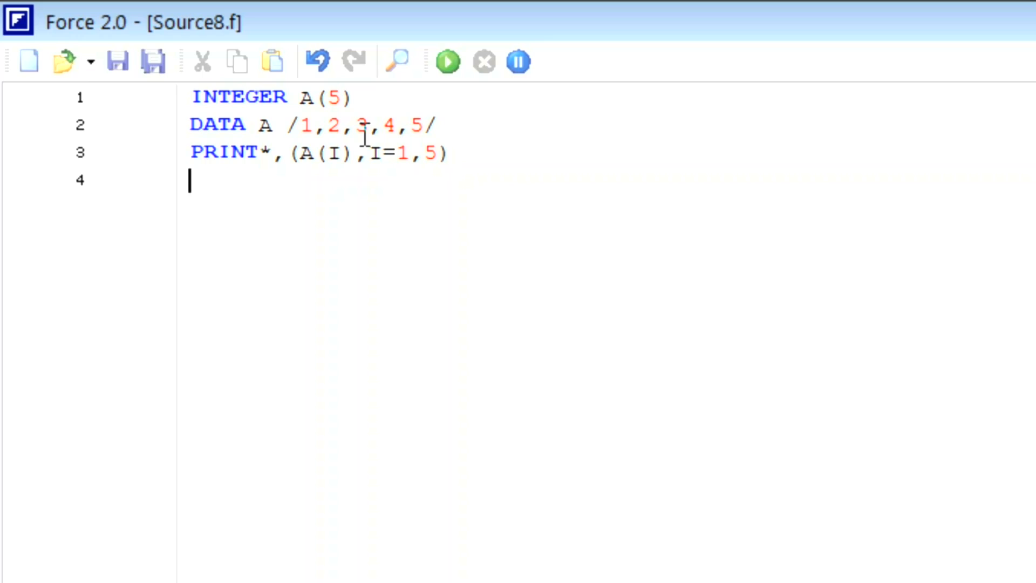
pyautogui.write('READ')
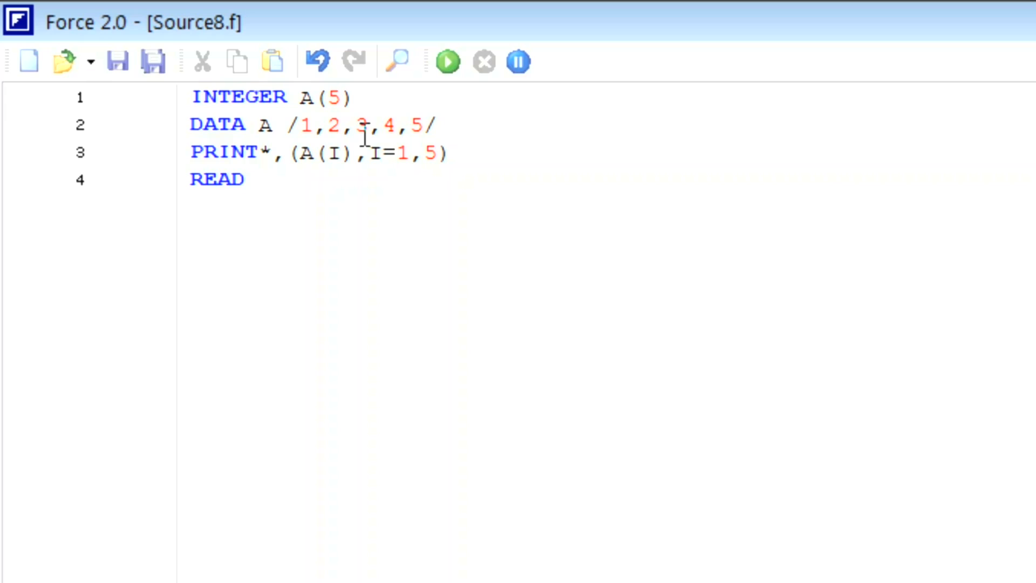
pyautogui.write('*,')
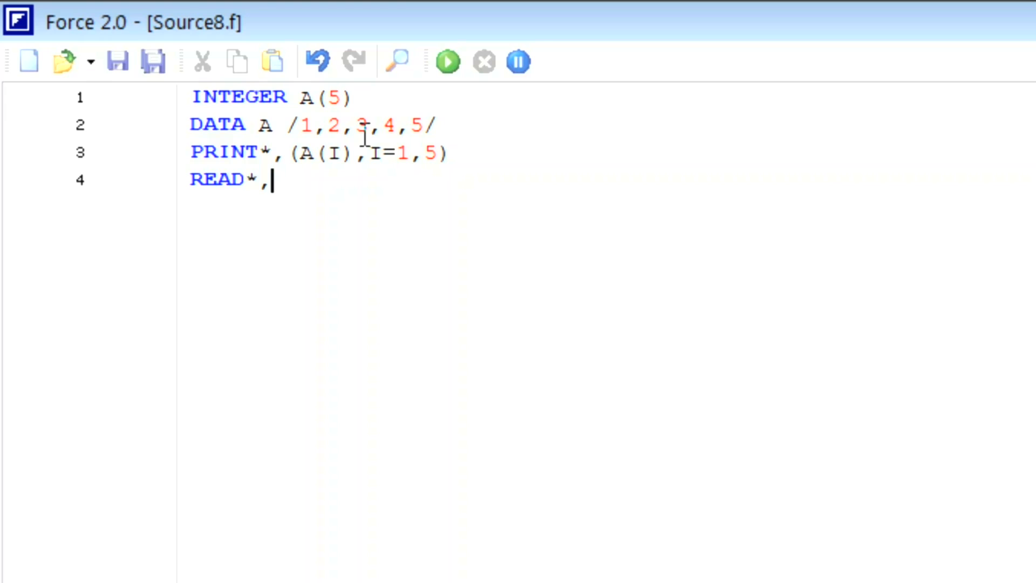
pyautogui.write('S')
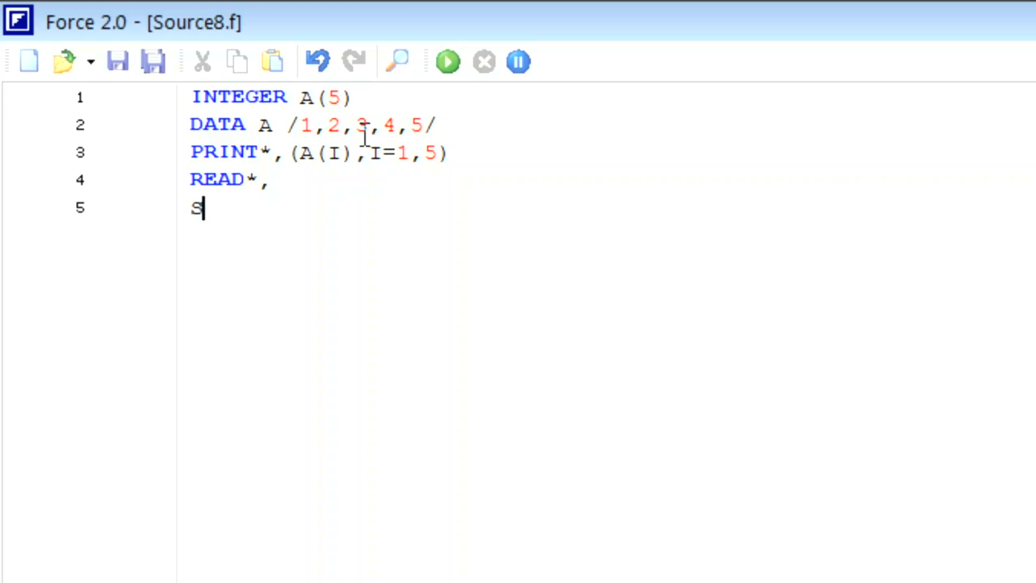
pyautogui.write('TOP')
pyautogui.write('END')
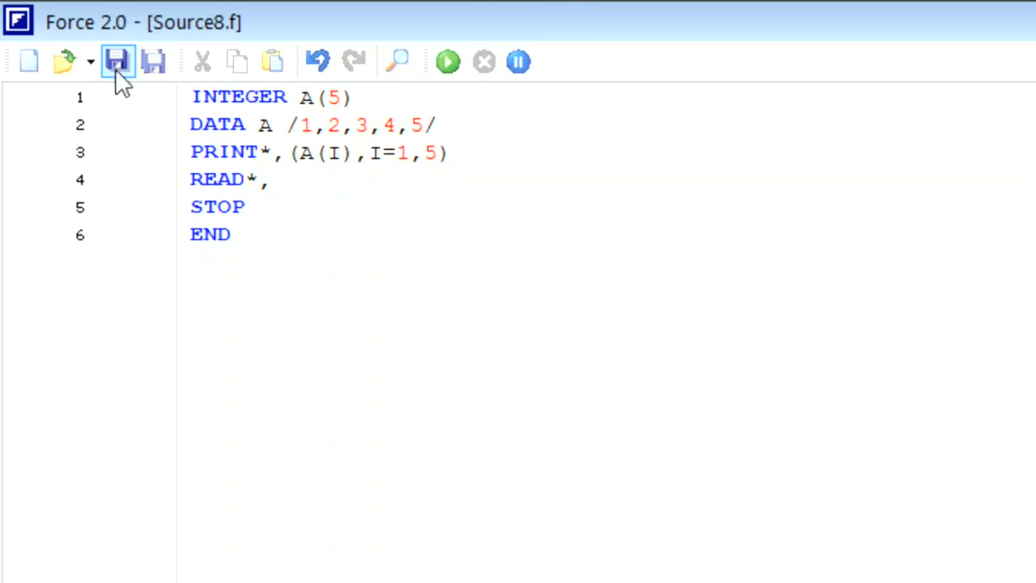
# - Save the six-line array program to disk under the name ARRAY05.f
pyautogui.click(117, 60)
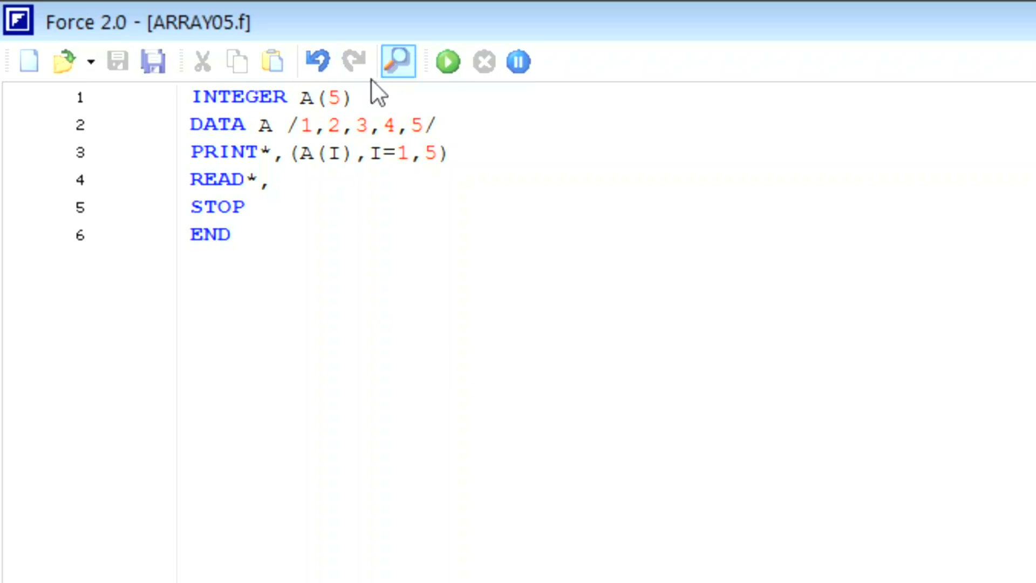
pyautogui.click(447, 61)
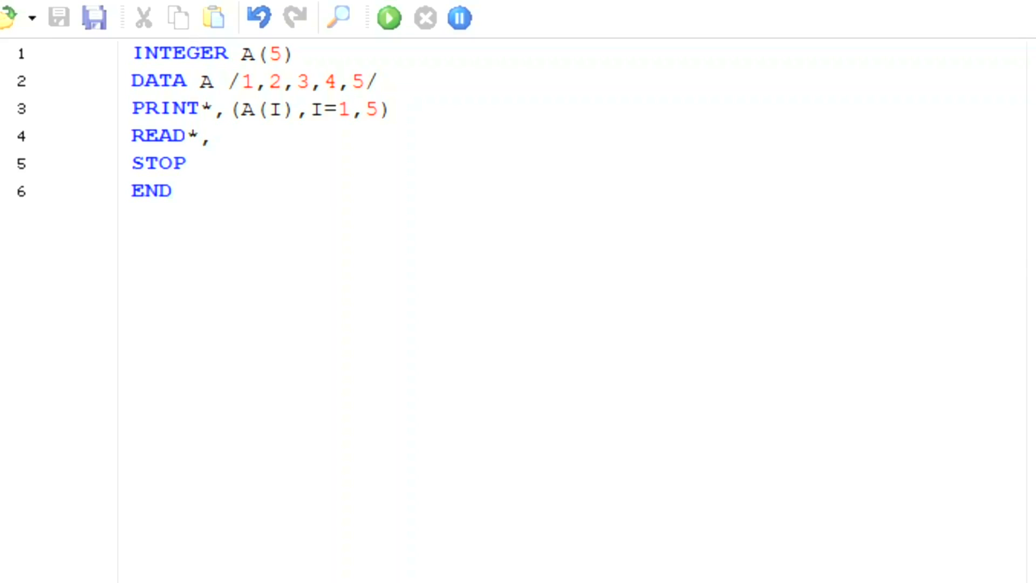
pyautogui.moveTo(226, 131)
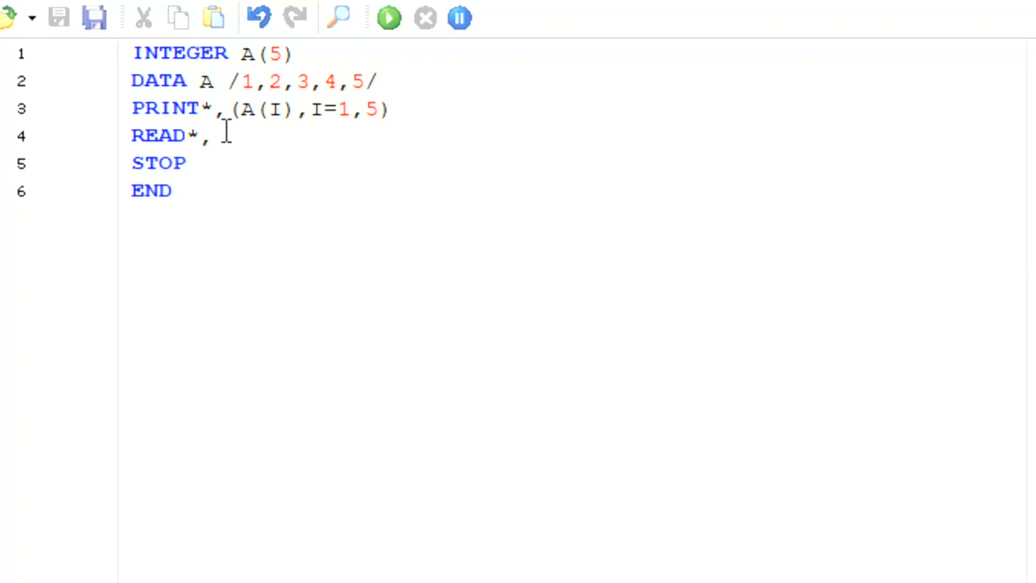
# - Insert DO 10 I=1,5 above the print, reduce it to PRINT*,A(I), and add 10 CONTINUE
pyautogui.press('Enter')
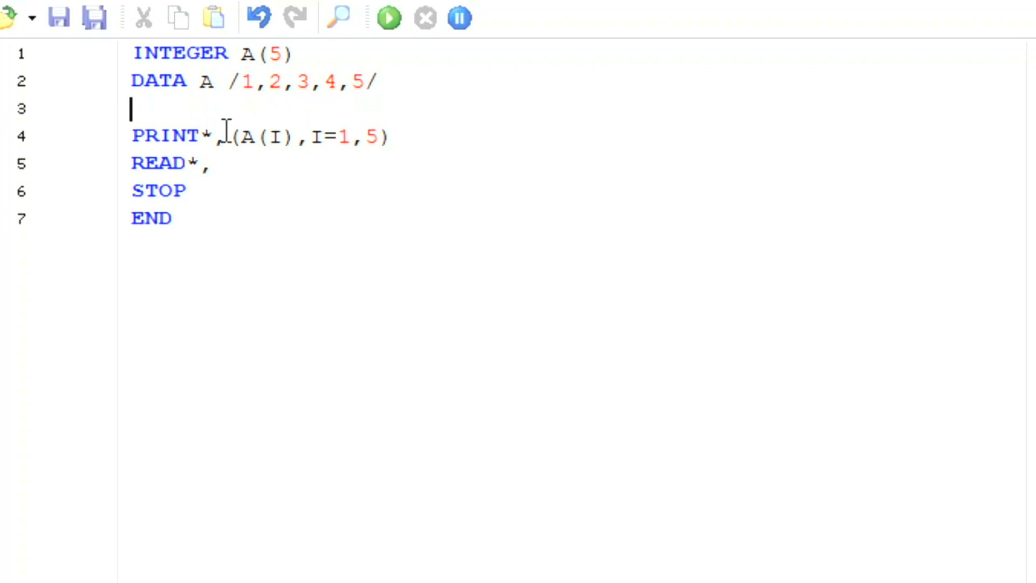
pyautogui.write('DO')
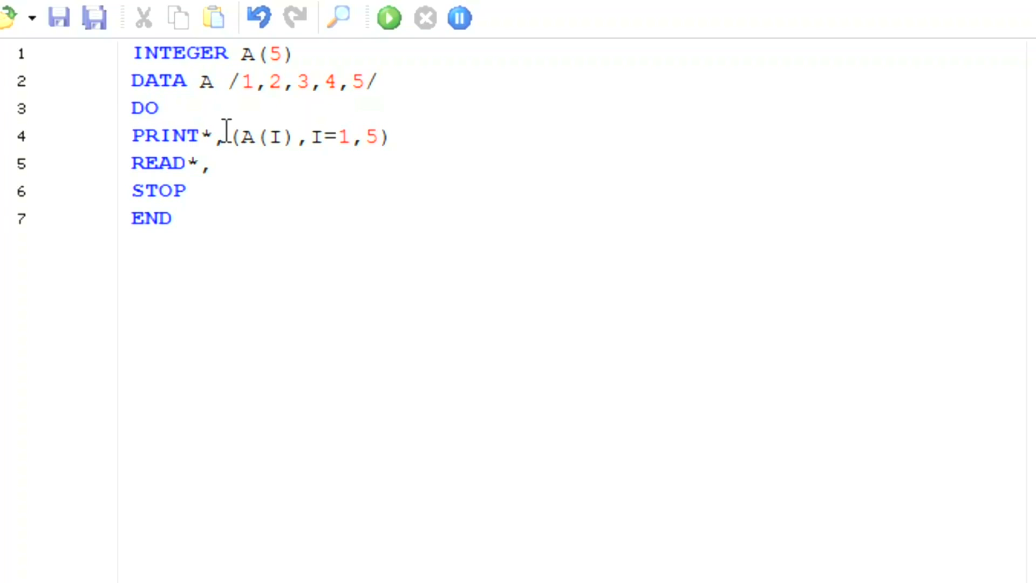
pyautogui.write('10')
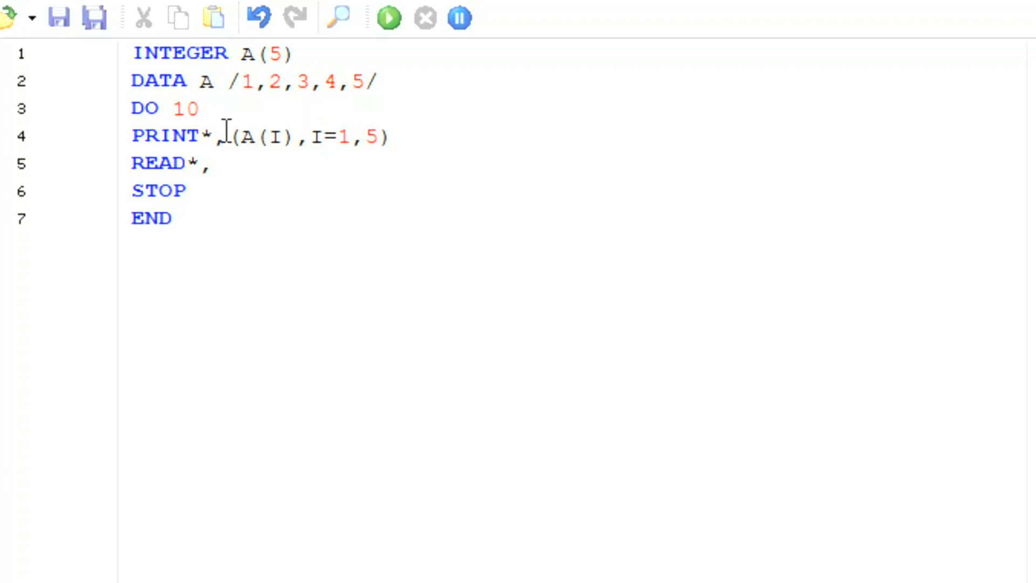
pyautogui.write('I=1,5')
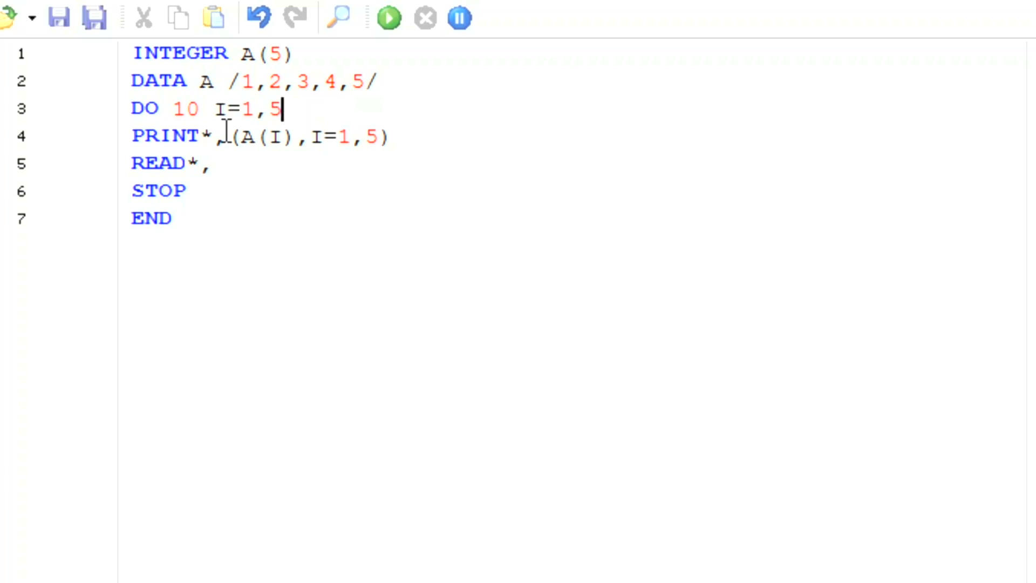
pyautogui.click(228, 136)
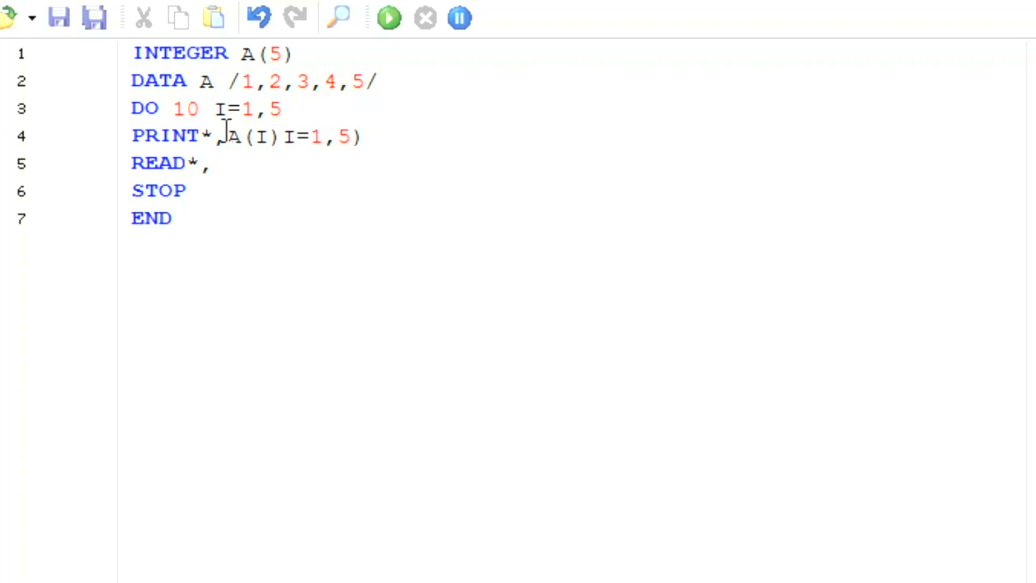
pyautogui.press('BackSpace')
pyautogui.write('10')
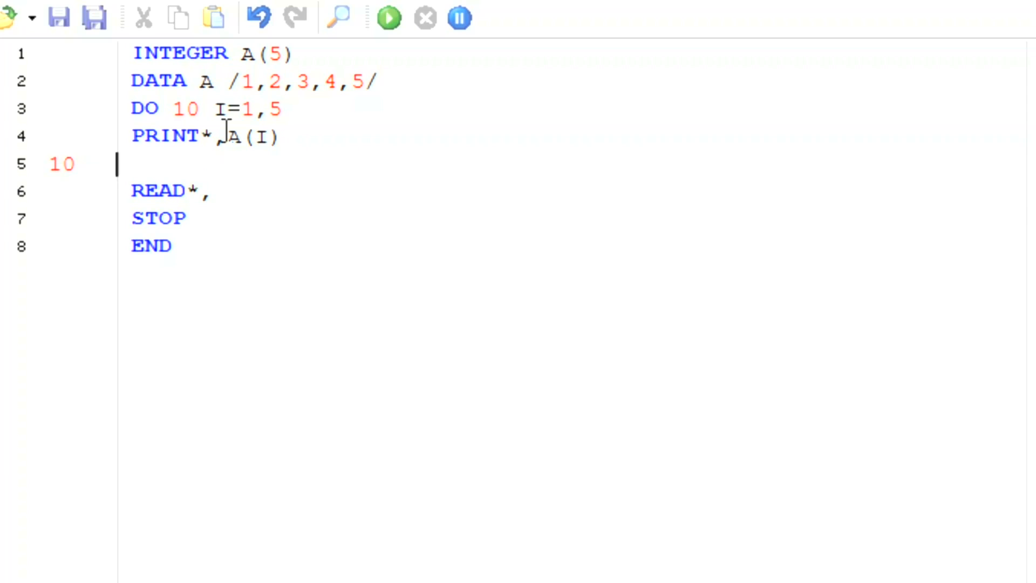
pyautogui.write('CON')
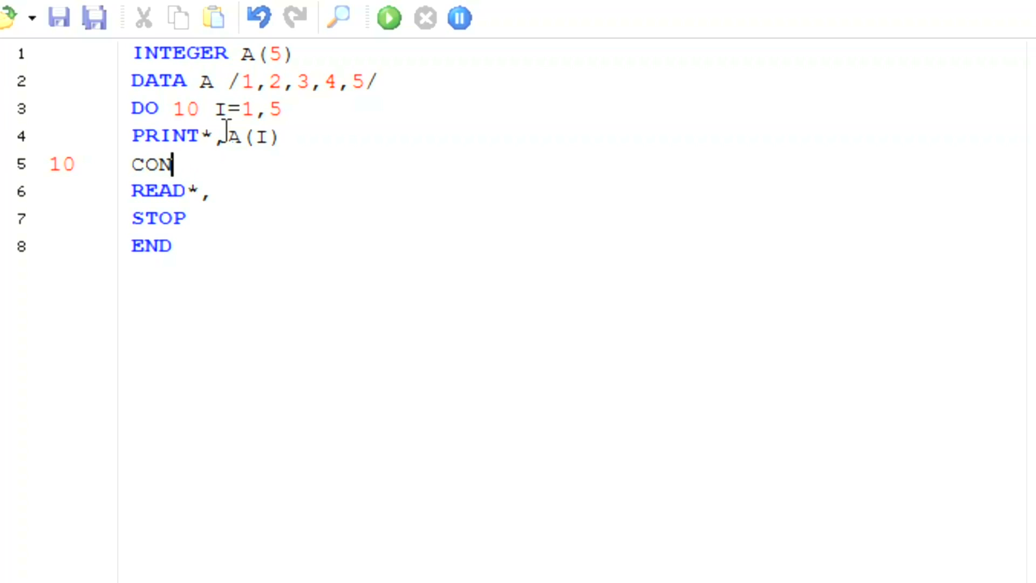
pyautogui.write('TINUE')
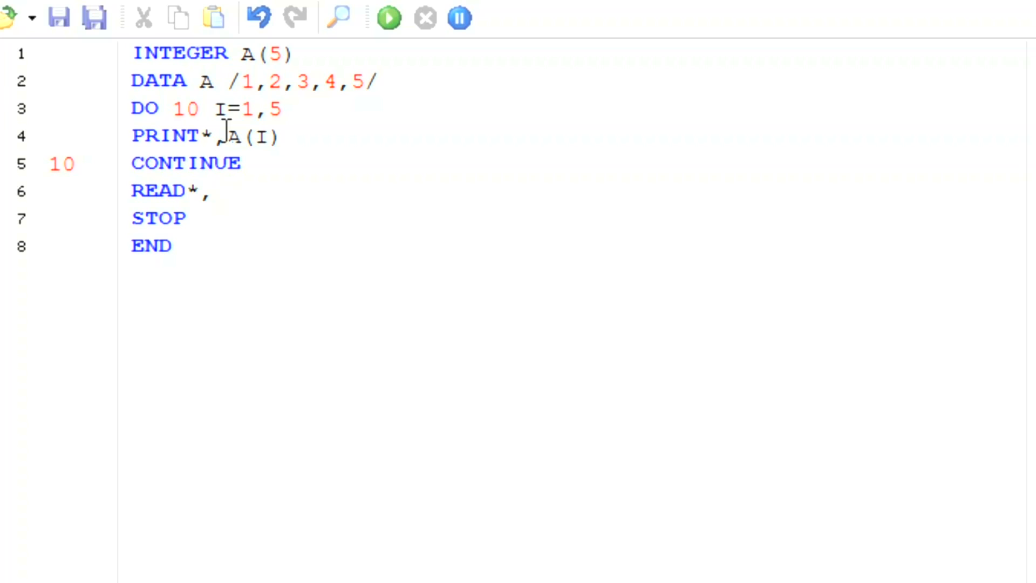
pyautogui.moveTo(340, 201)
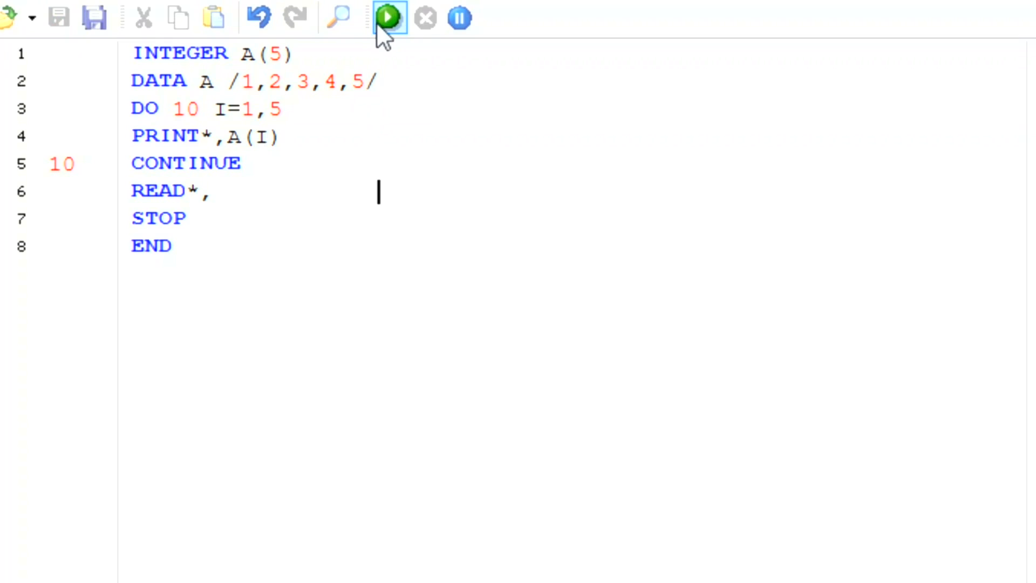
pyautogui.click(389, 17)
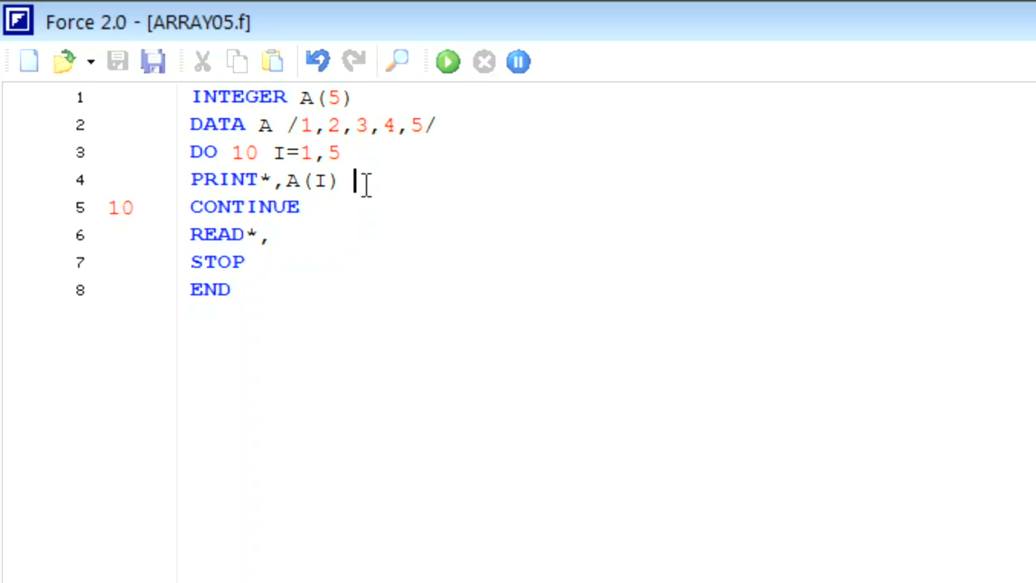
# - Add blank PRINT* lines before 10 CONTINUE and run ARRAY05 to display 1 to 5 spaced
pyautogui.write('PR')
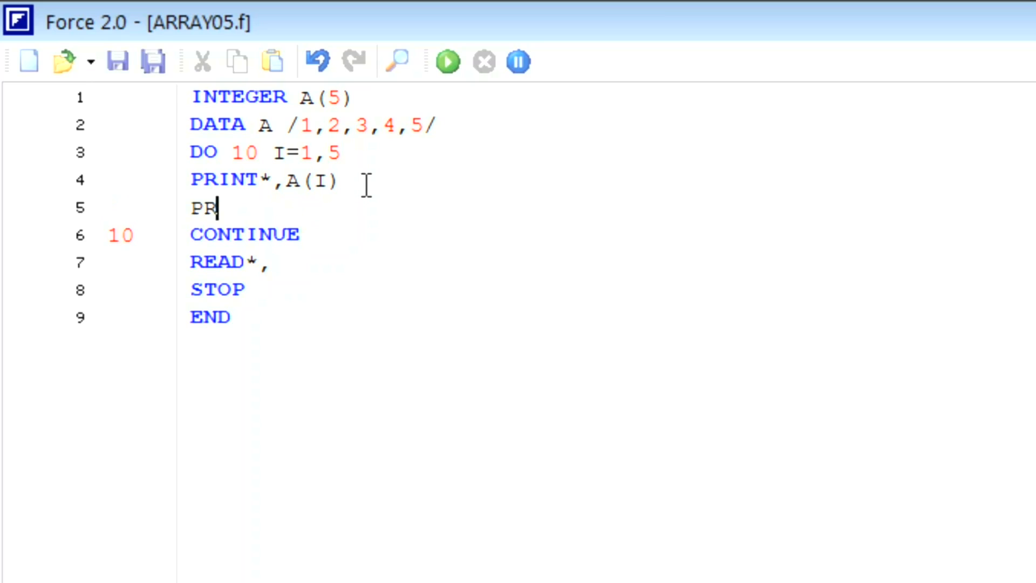
pyautogui.write('INT*')
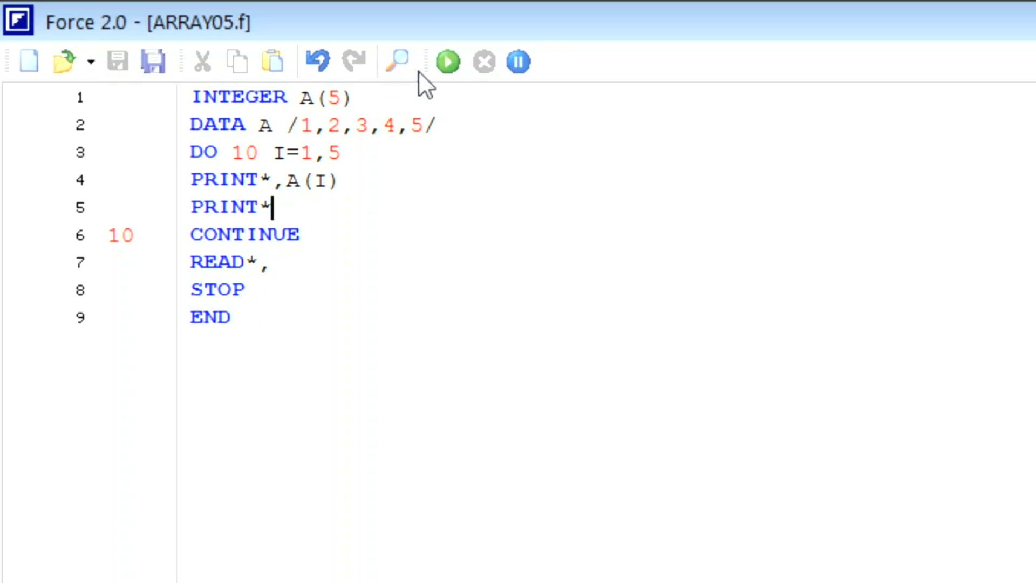
pyautogui.click(447, 61)
pyautogui.write('PRINT*')
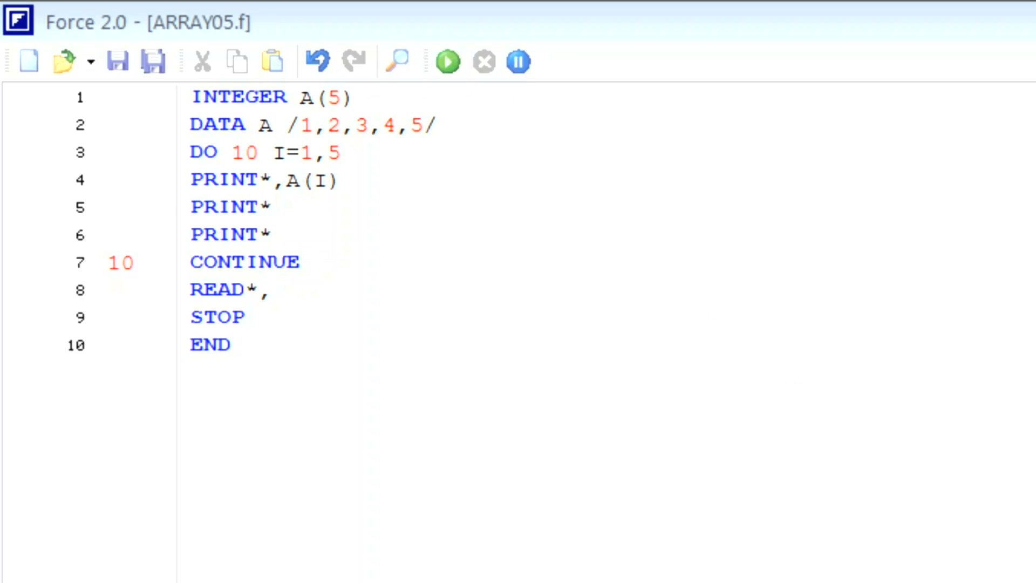
pyautogui.click(447, 61)
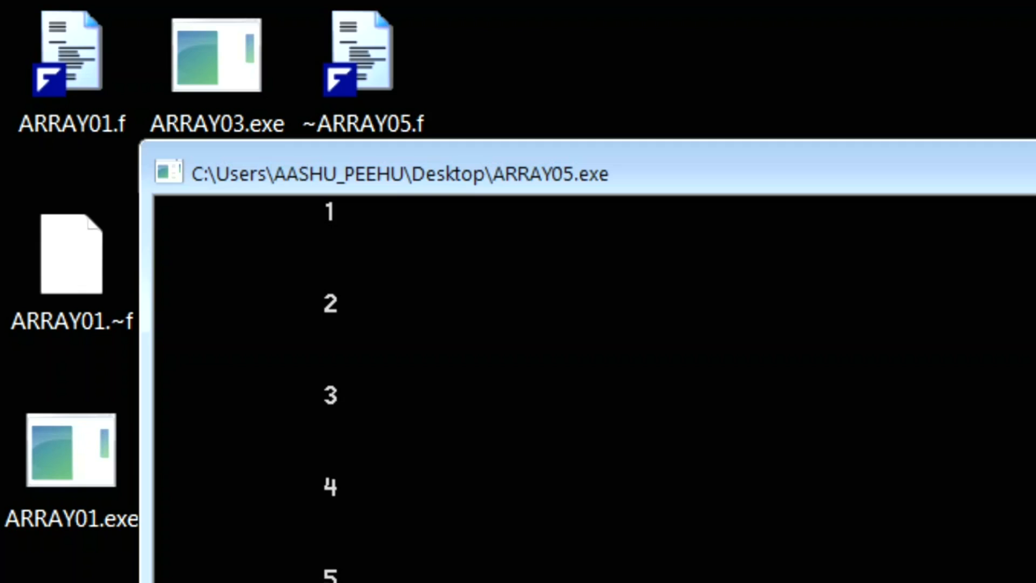